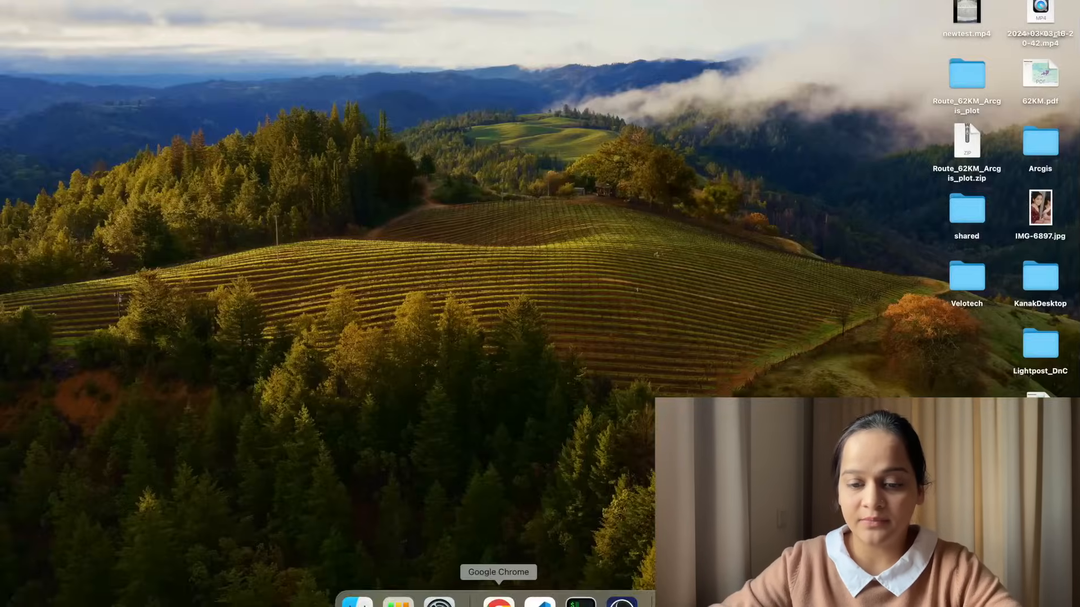
Step: Show the yolov9 repository's HTTPS clone address under the green Code button in Chrome
click(498, 601)
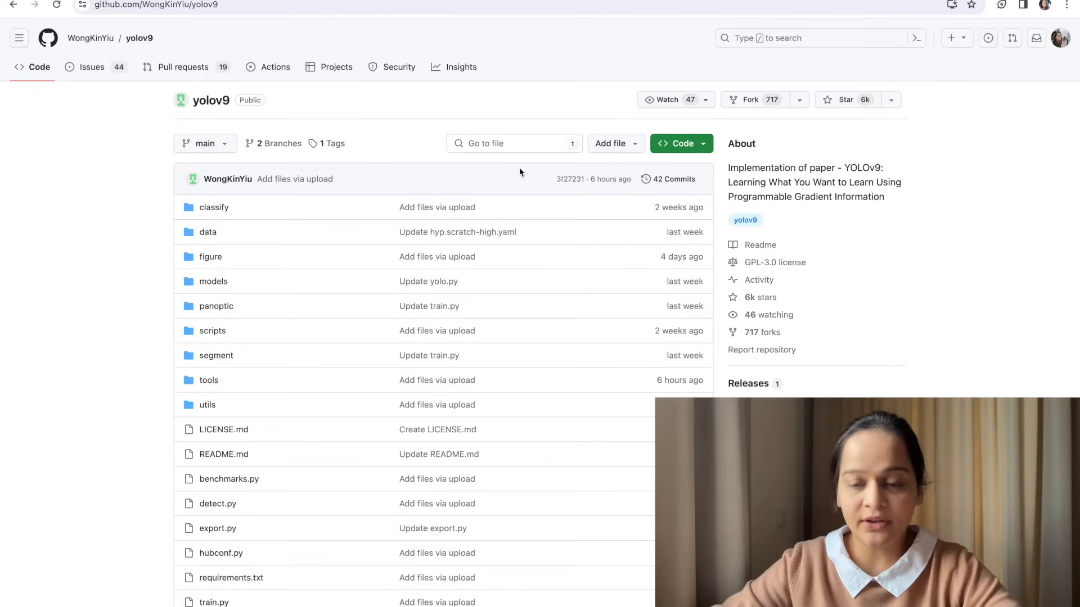
mouse_move(681, 143)
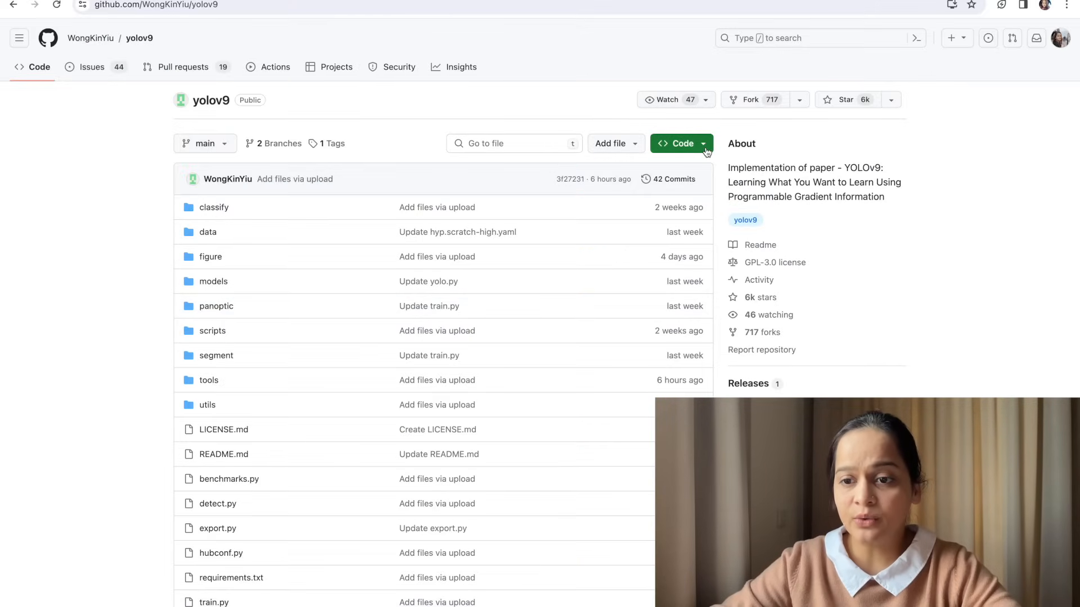
click(681, 143)
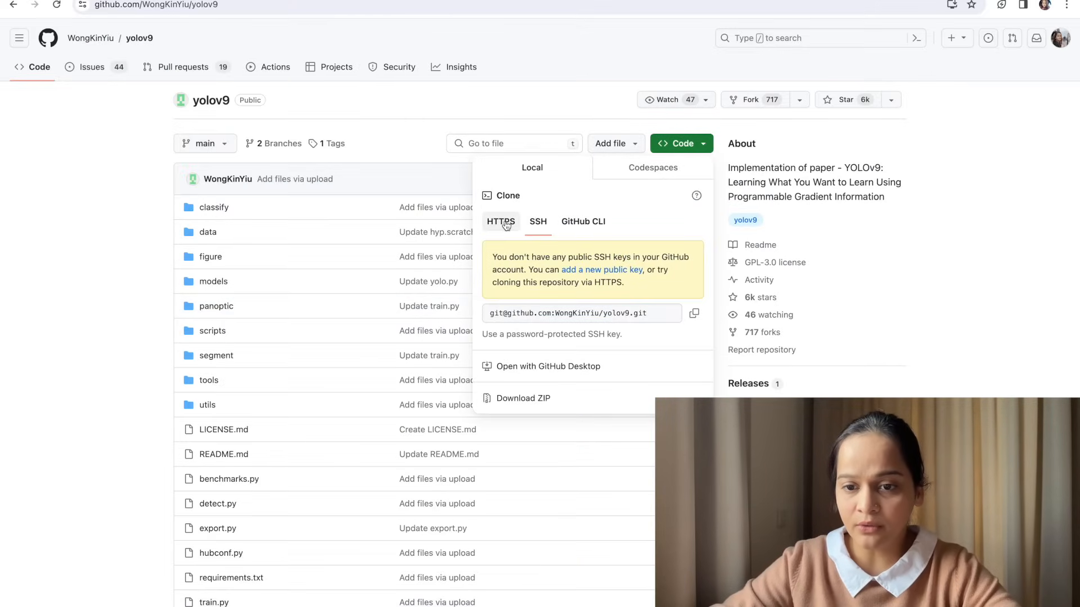
click(501, 221)
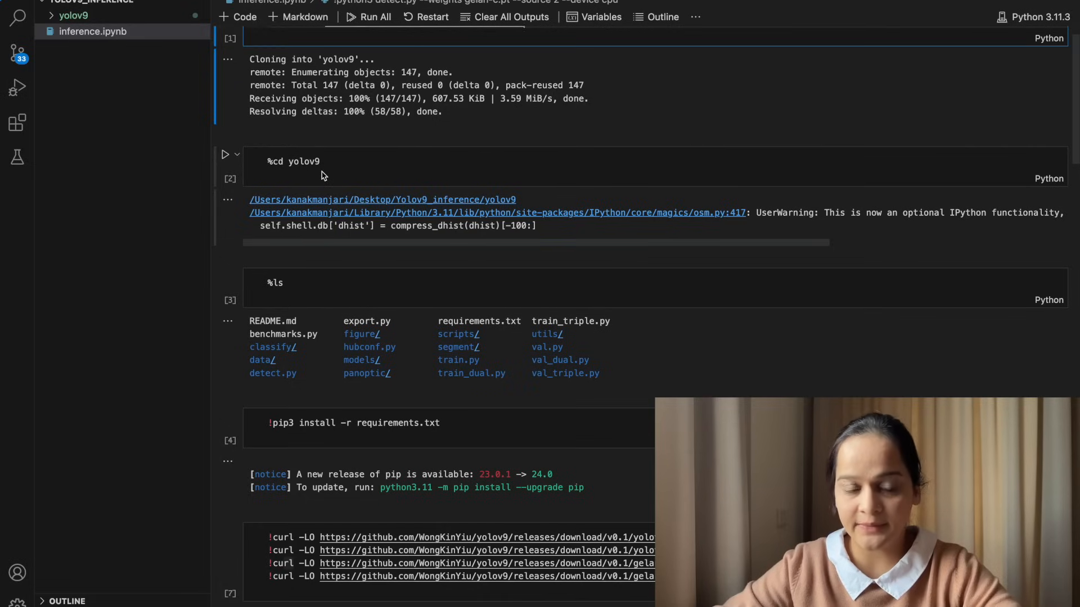
Step: Expand the cloned yolov9 folder in the Explorer and select the notebook's %ls cell
click(73, 15)
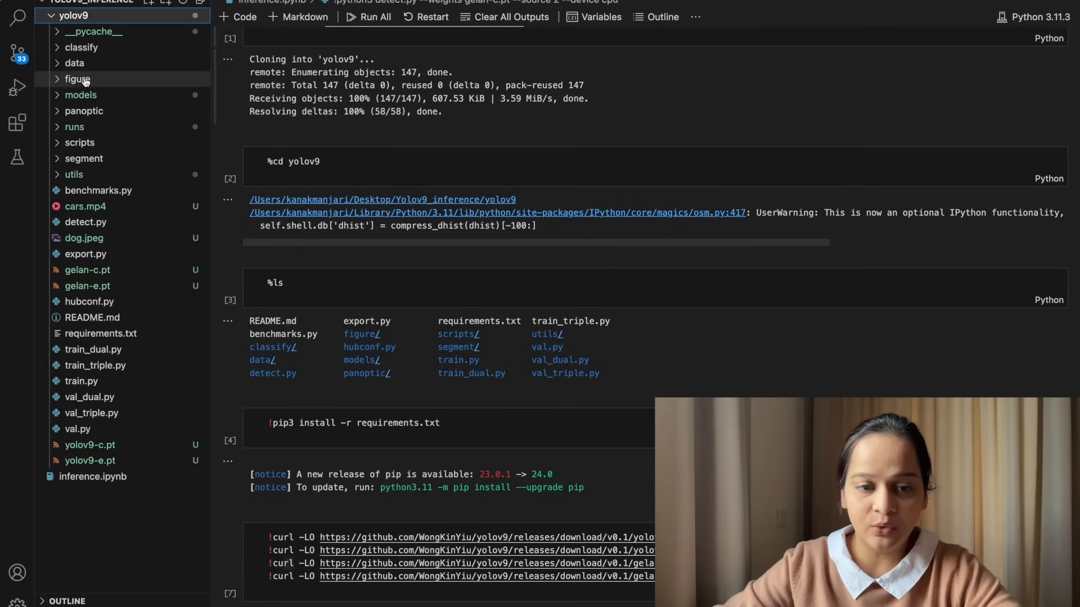
mouse_move(75, 63)
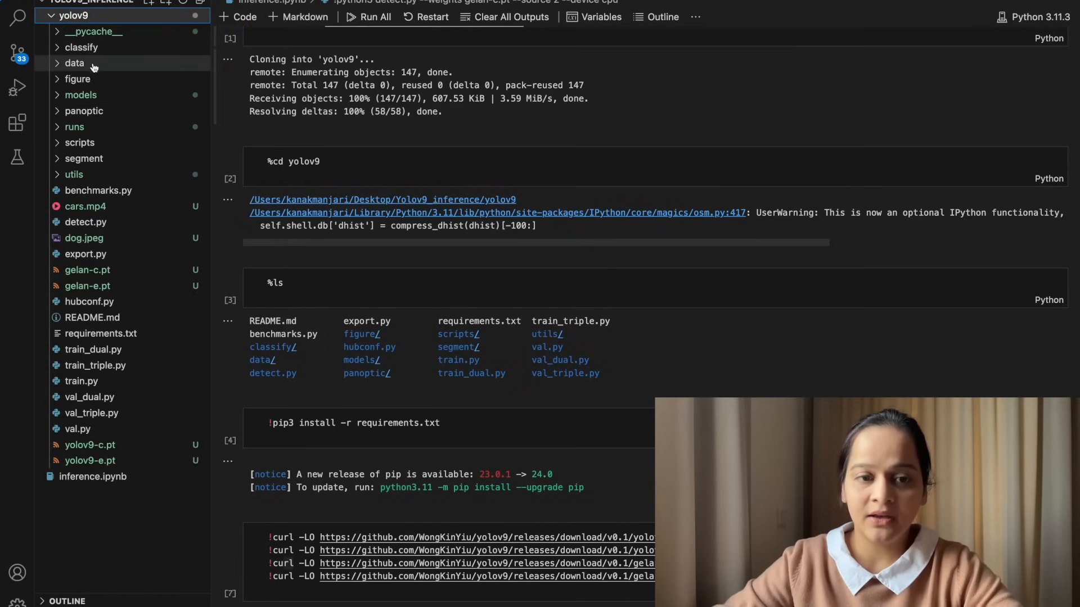
mouse_move(74, 62)
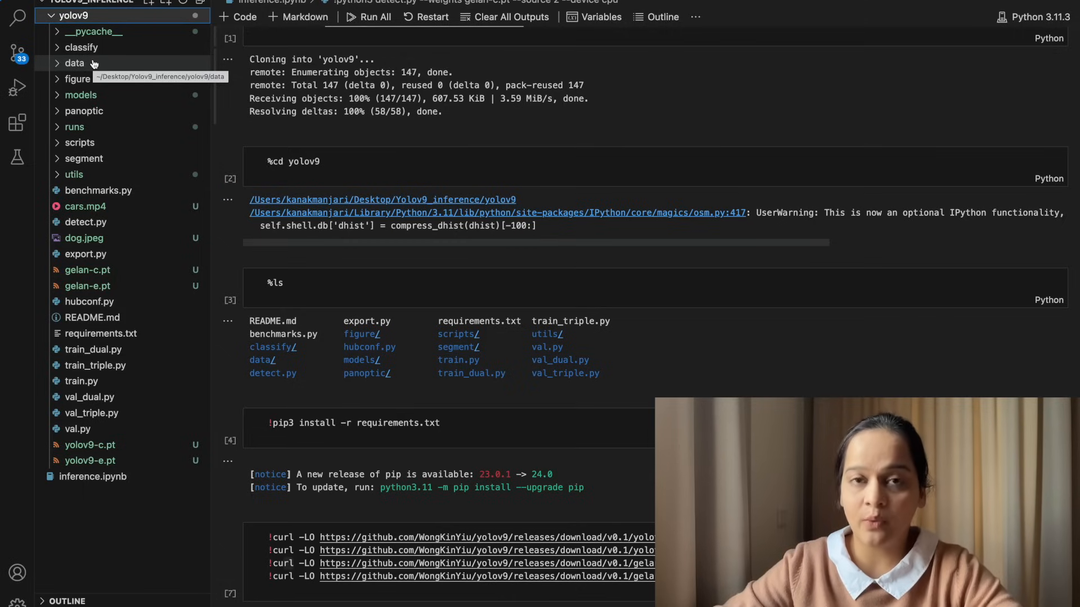
scroll(down, 3)
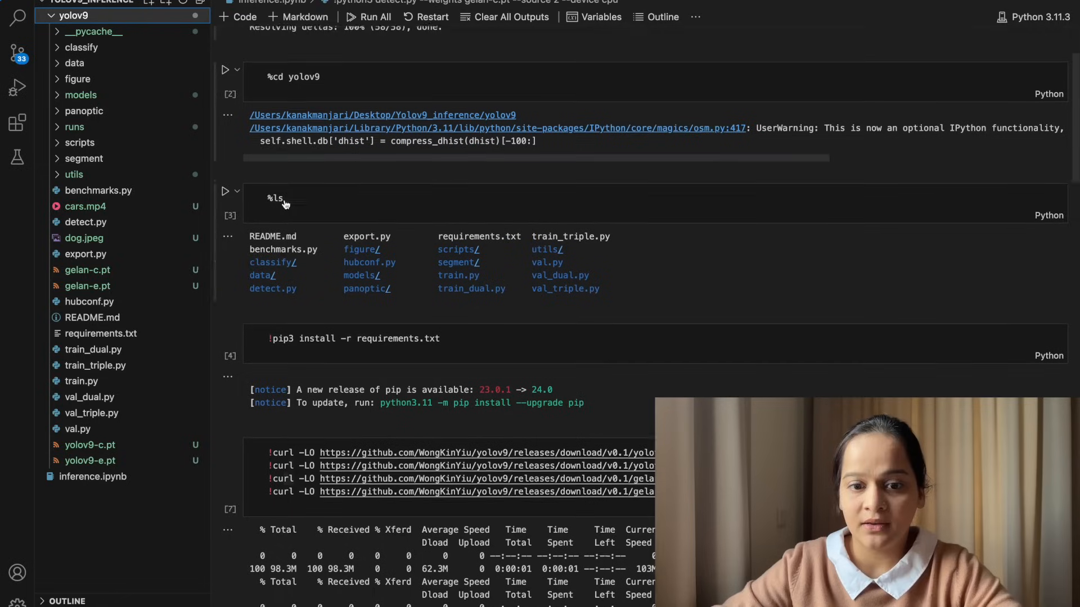
click(296, 157)
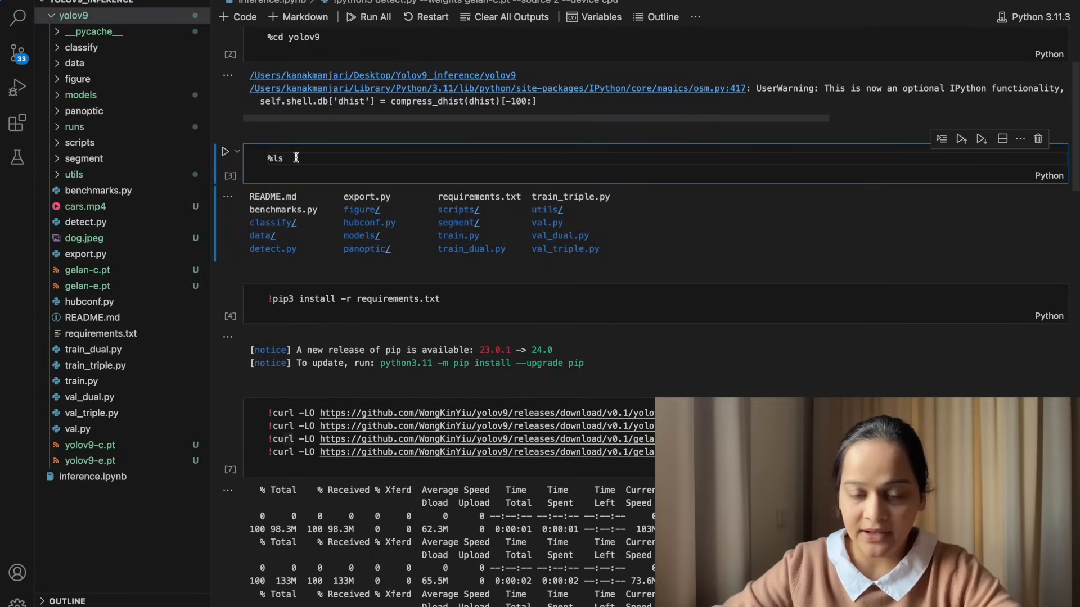
mouse_move(422, 236)
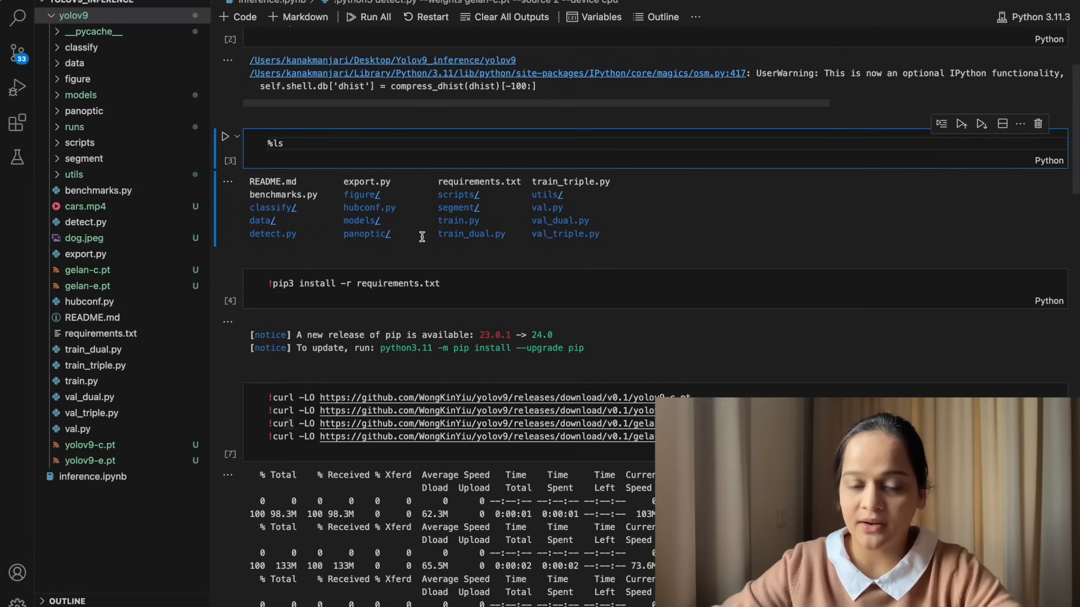
scroll(down, 3)
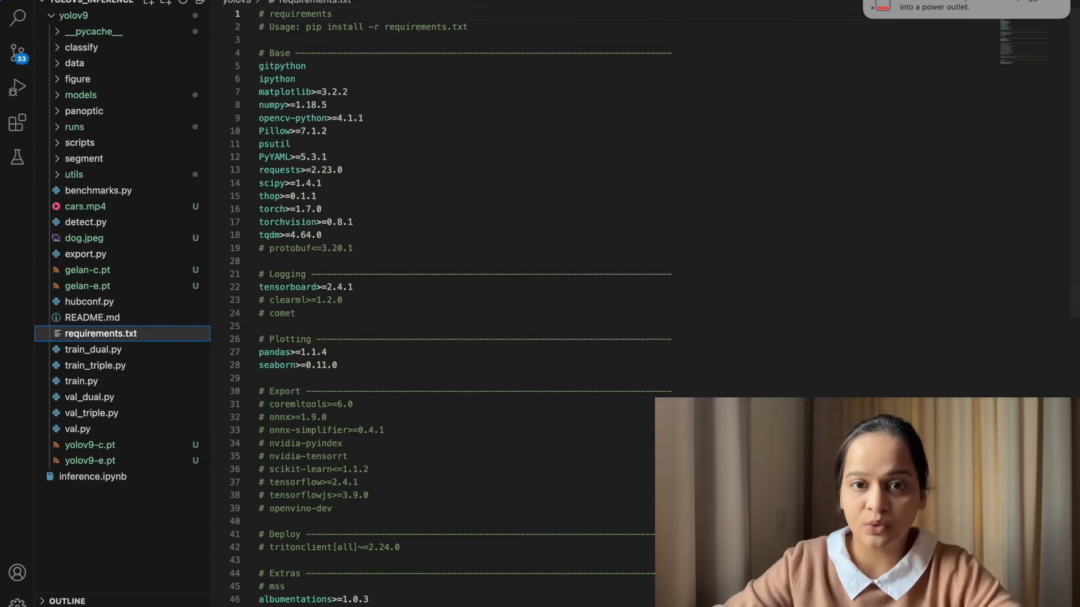
Step: Switch to inference.ipynb and scroll to the !pip3 install -r requirements.txt cell
click(93, 476)
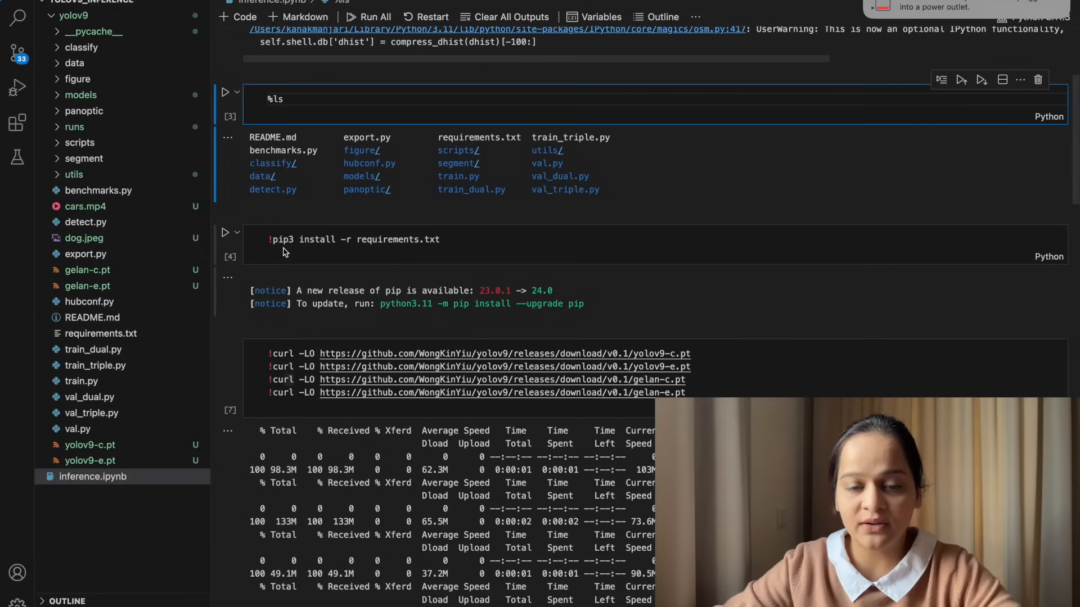
mouse_move(318, 246)
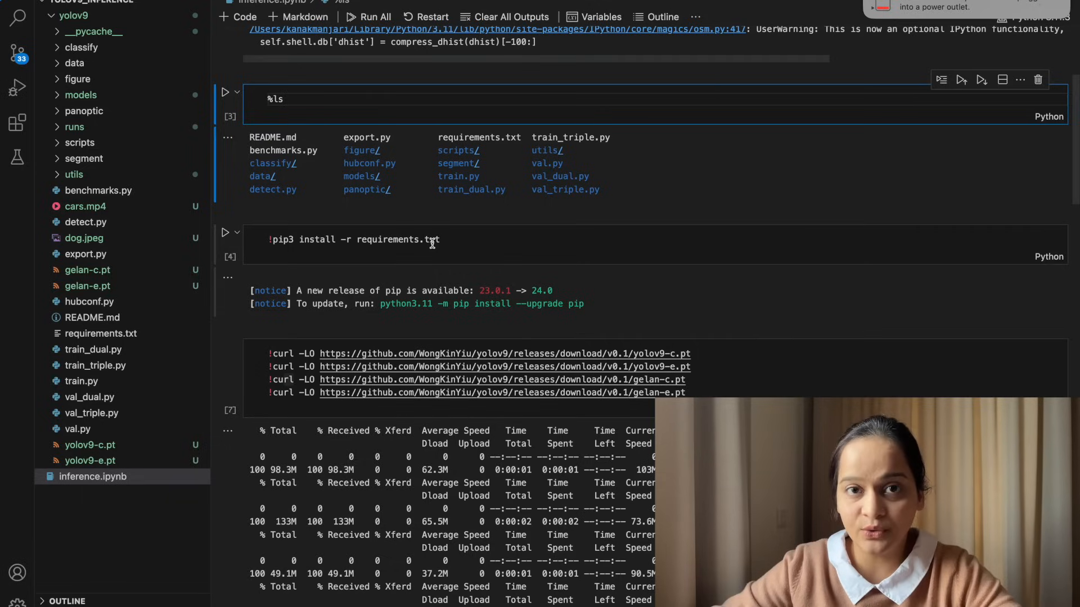
scroll(down, 3)
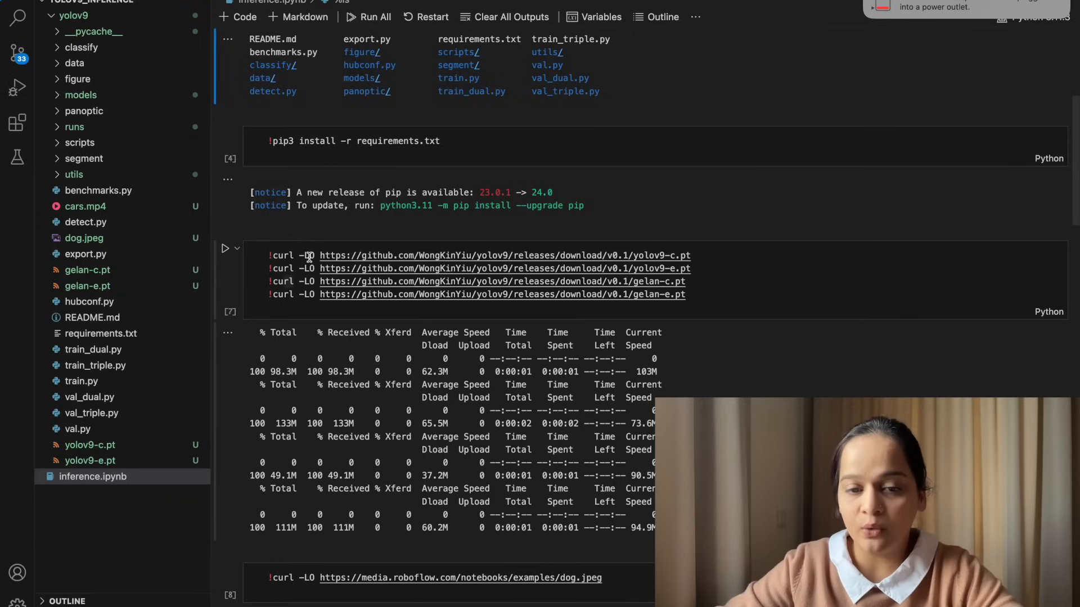
mouse_move(554, 268)
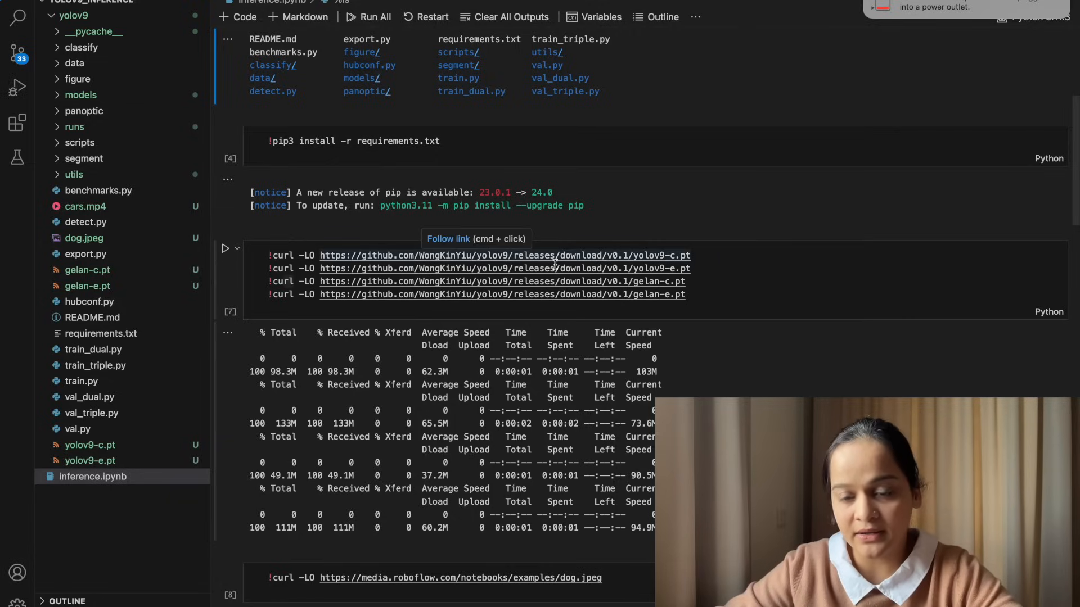
click(755, 258)
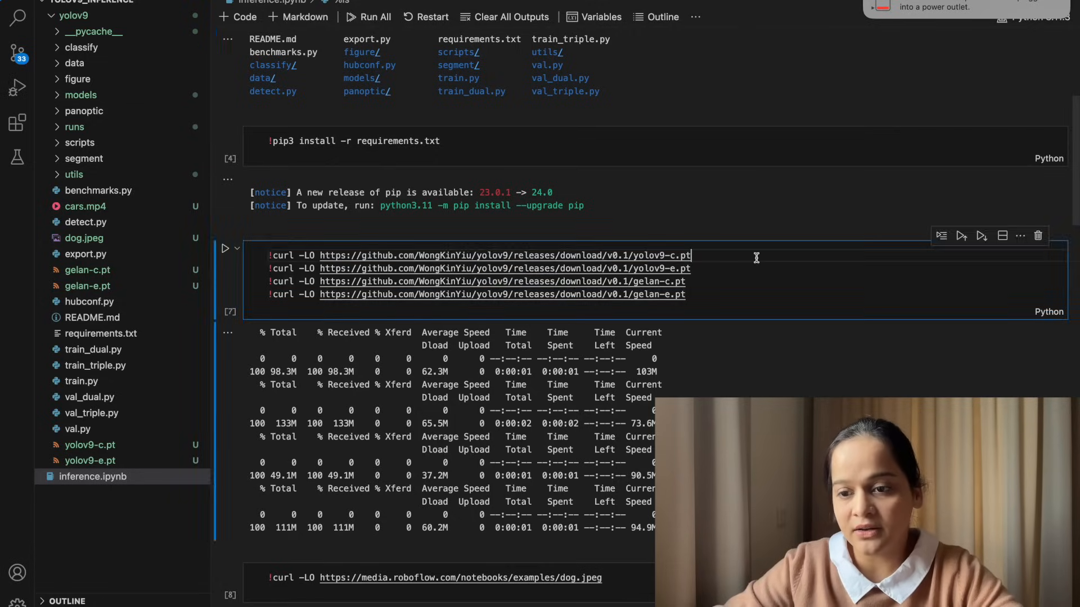
double_click(502, 255)
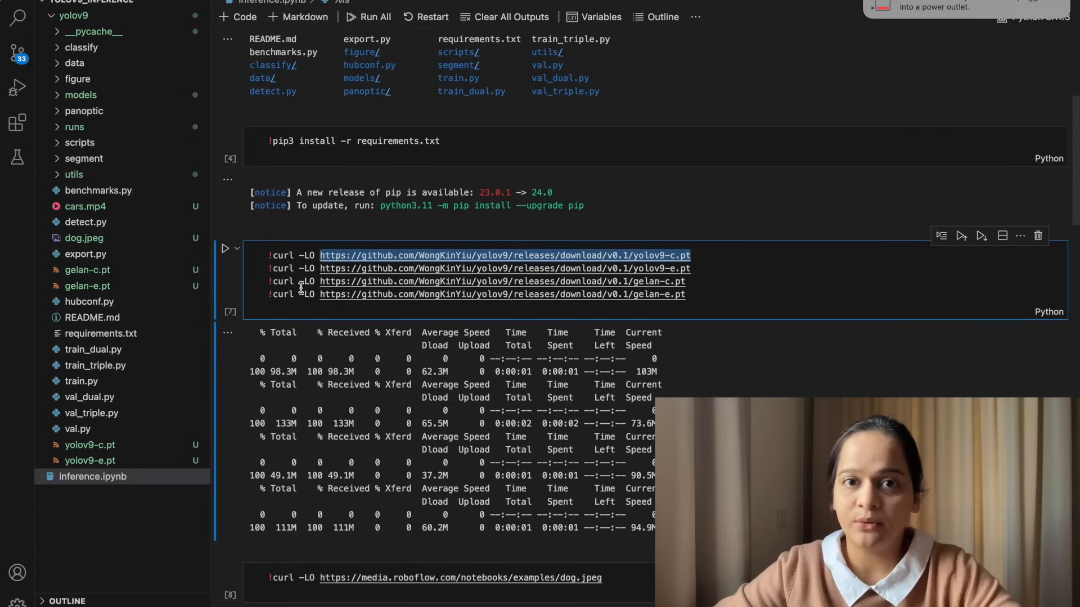
scroll(down, 3)
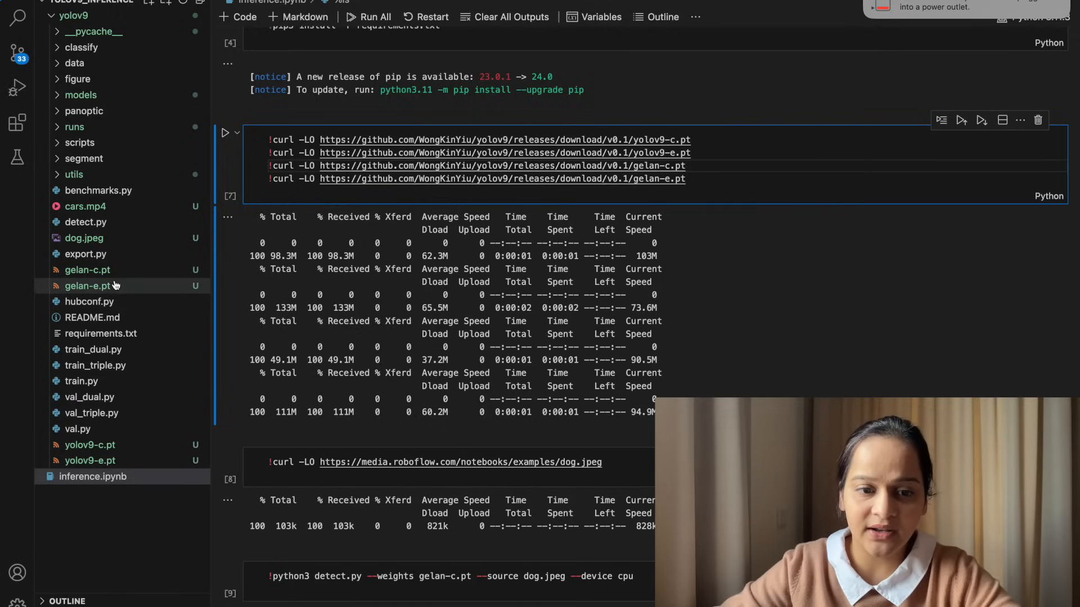
scroll(down, 3)
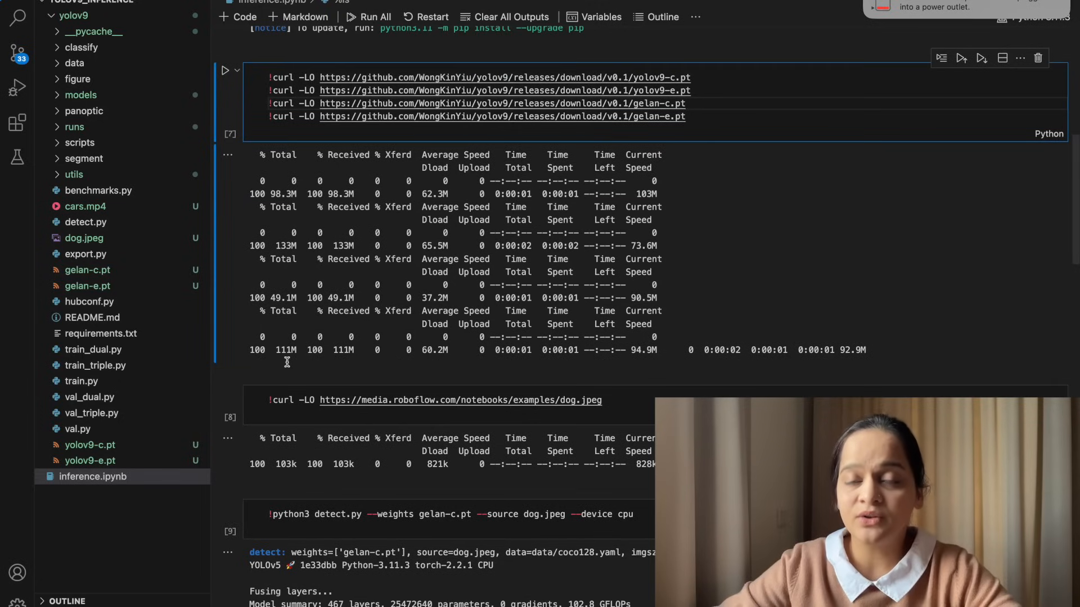
scroll(down, 3)
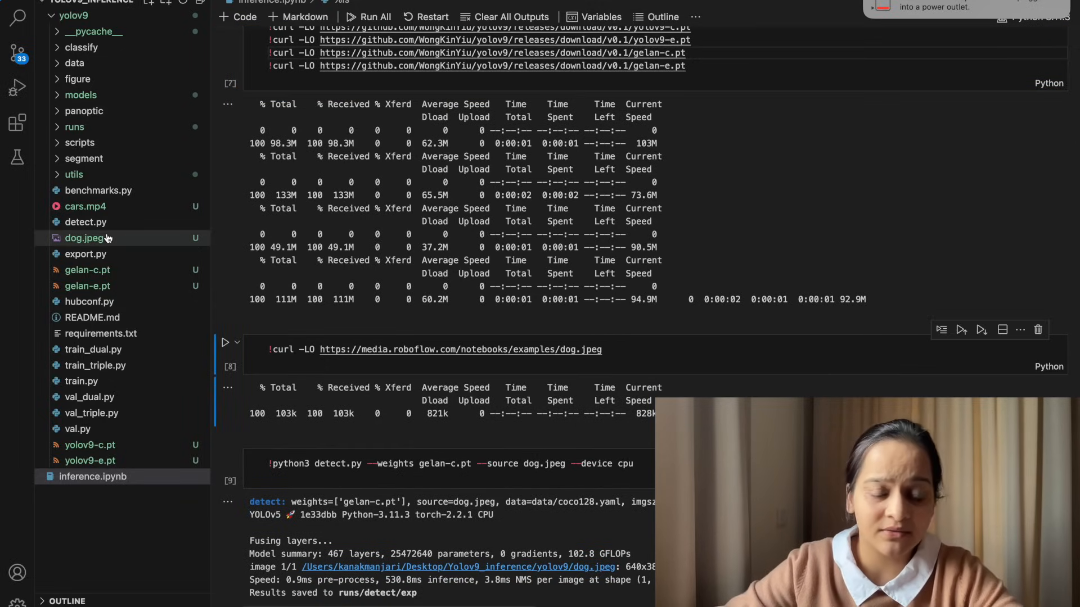
click(83, 237)
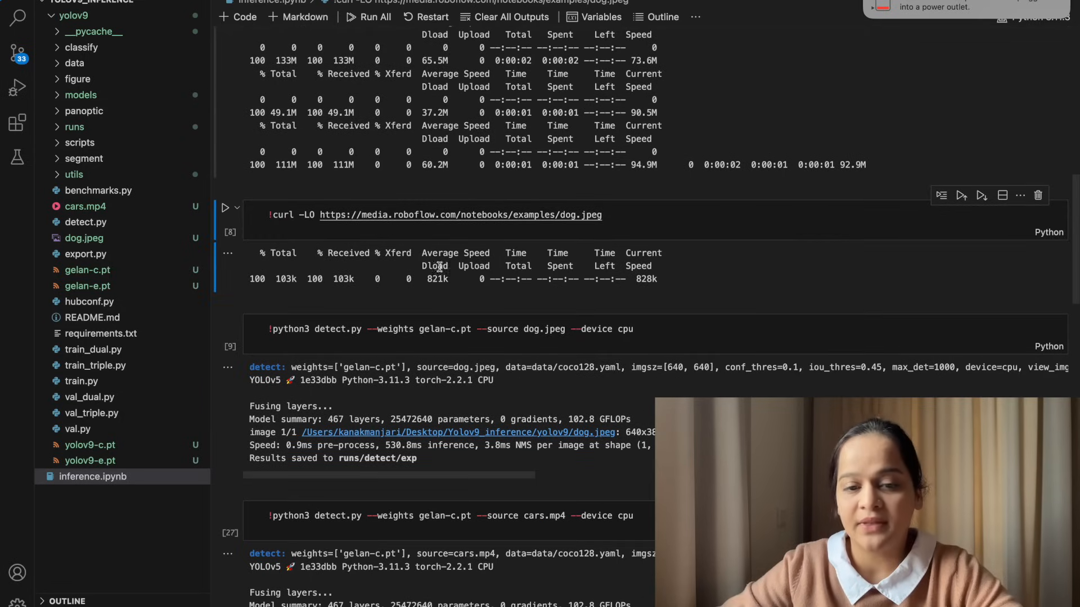
click(313, 328)
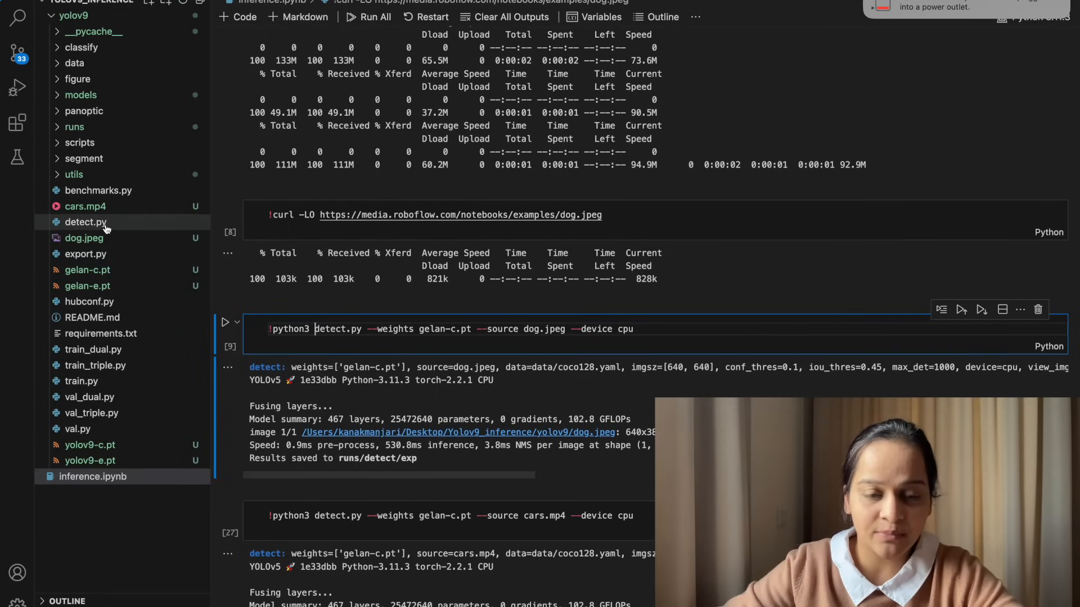
mouse_move(86, 222)
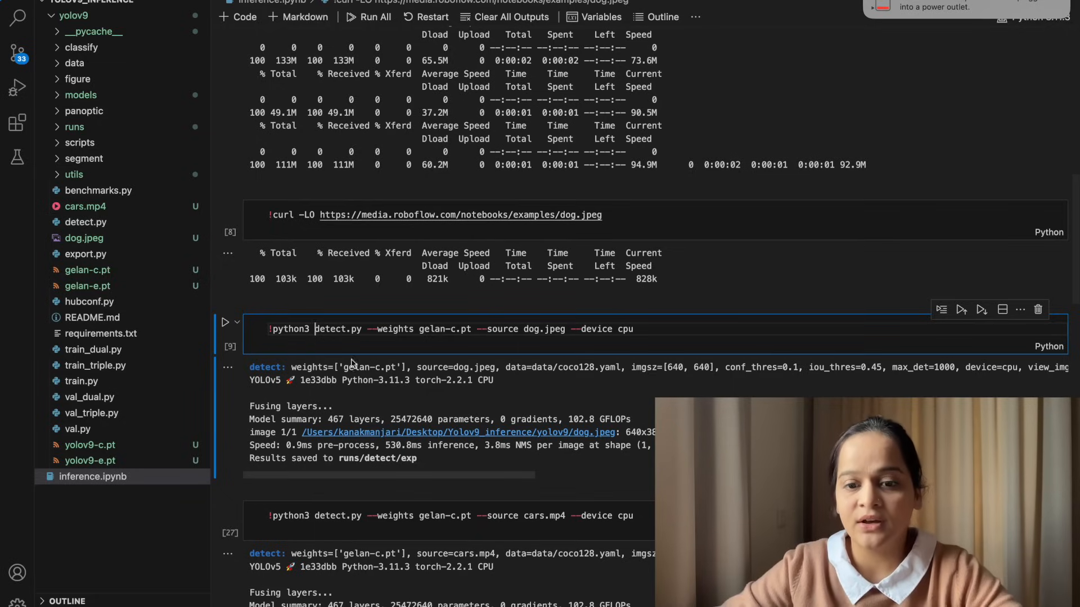
double_click(392, 329)
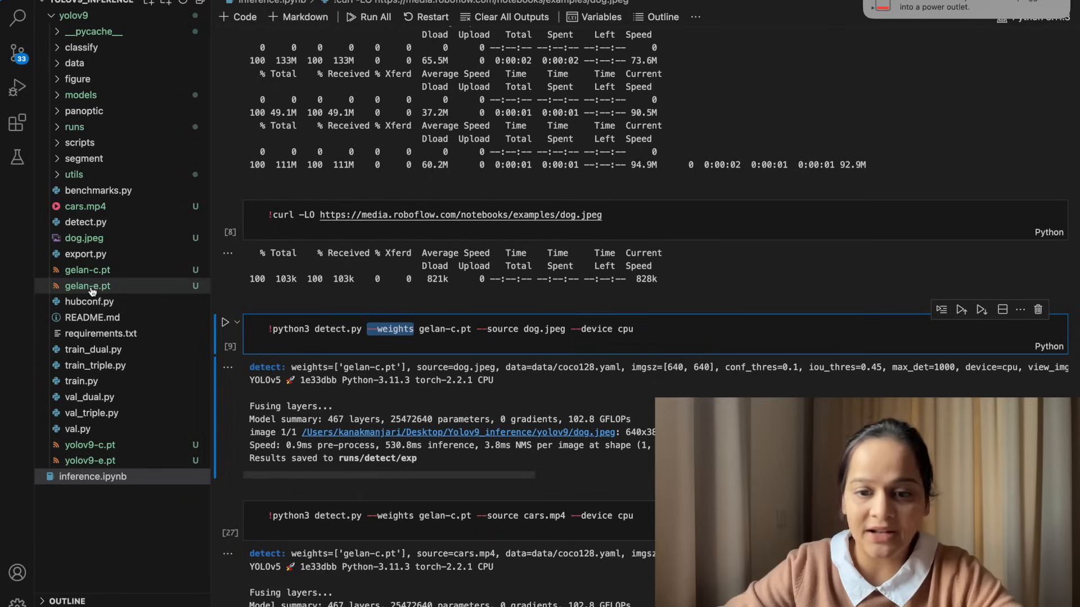
mouse_move(87, 286)
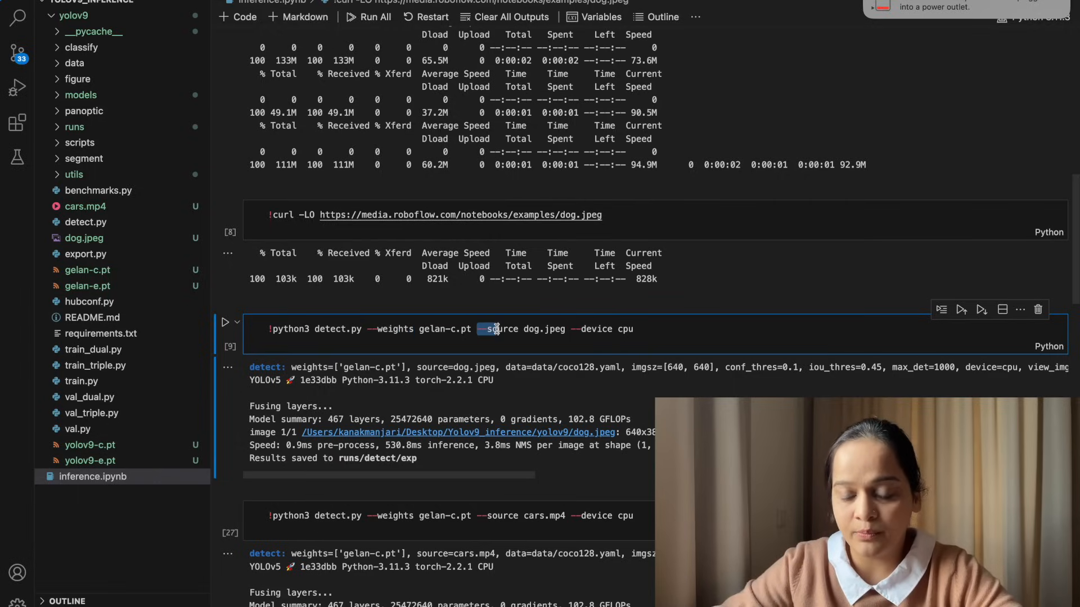
drag(489, 329, 568, 328)
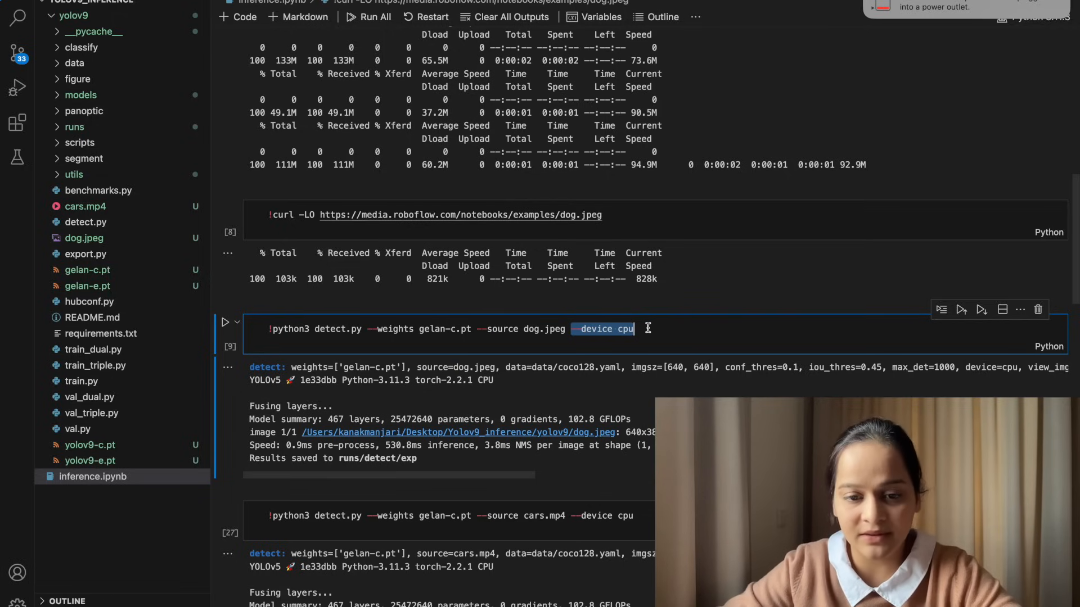
scroll(down, 3)
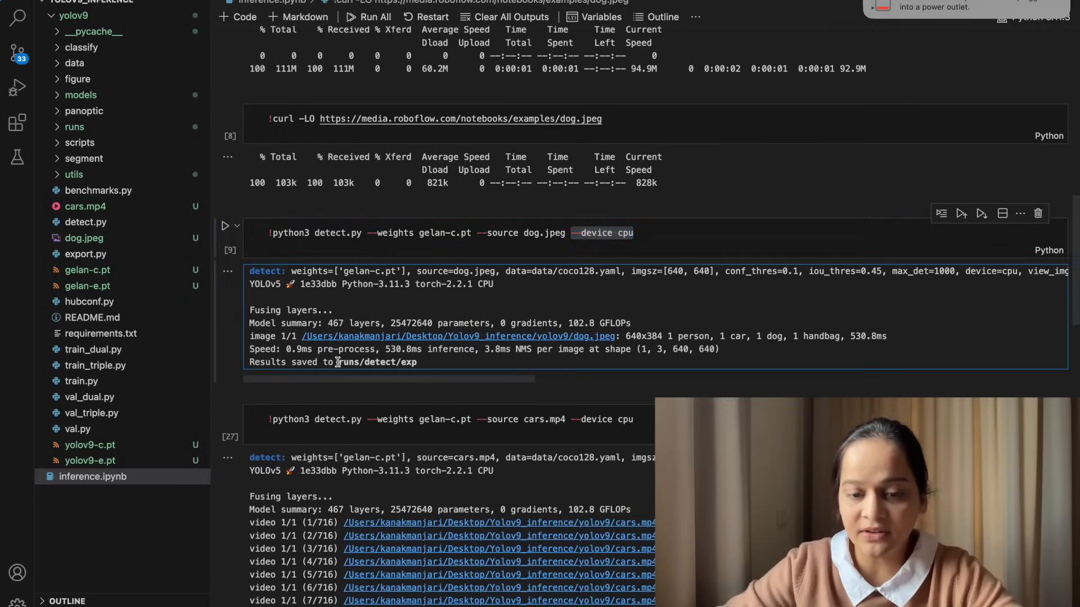
Step: Expand runs/detect and the exp folder in the Explorer to list dog.jpeg
double_click(378, 361)
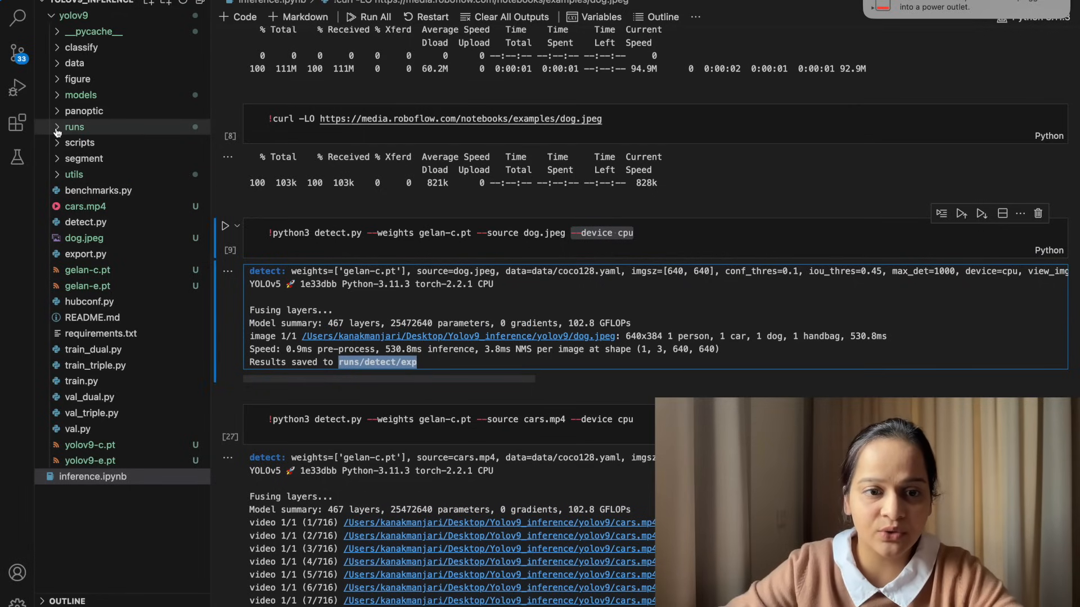
click(74, 127)
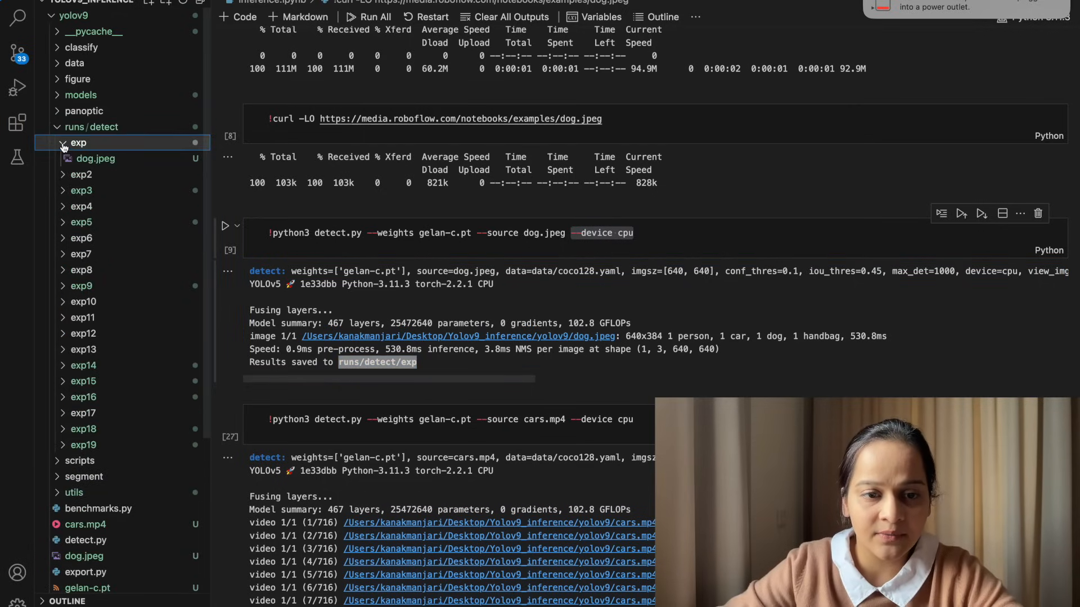
click(95, 158)
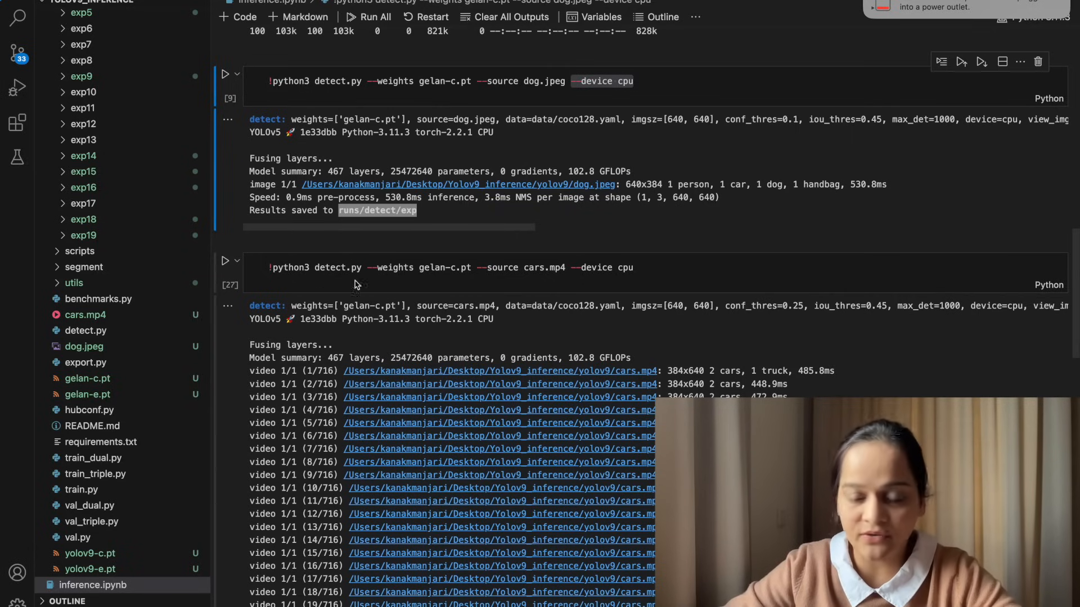
double_click(544, 267)
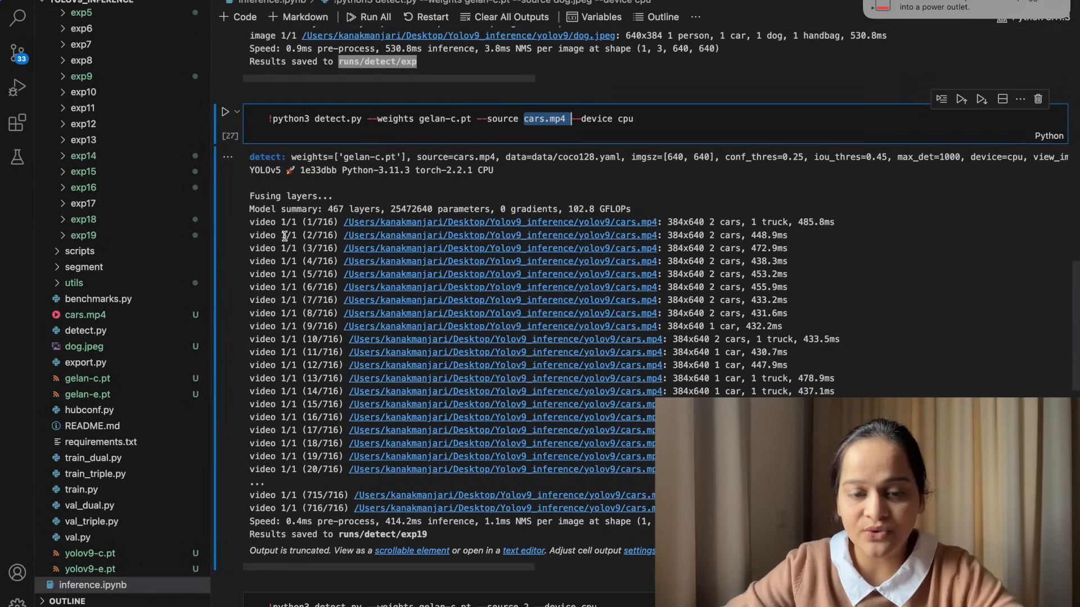
scroll(down, 3)
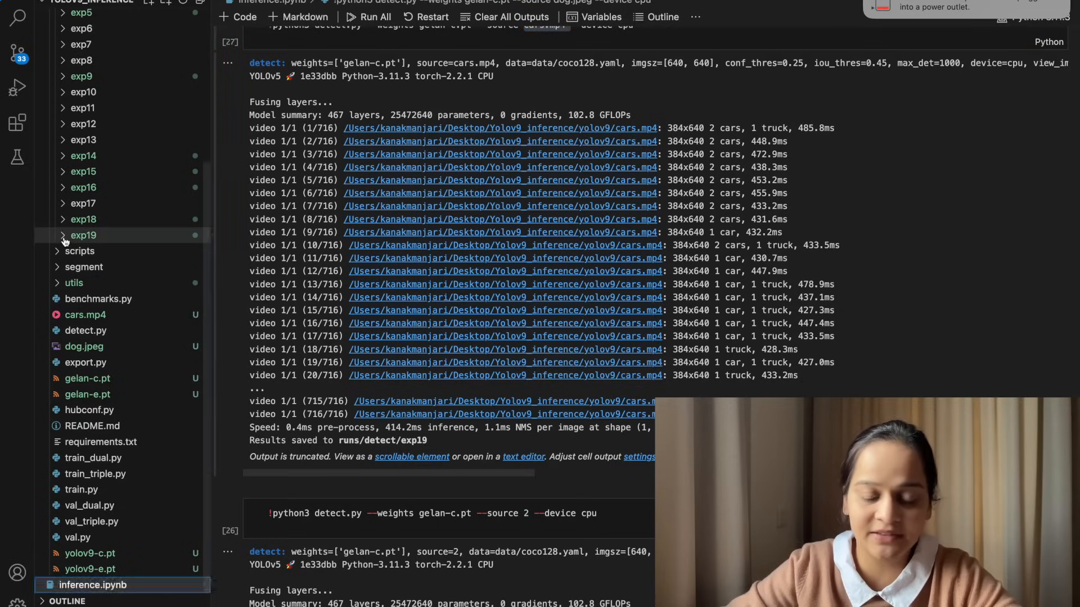
Step: Expand exp19 in the Explorer and select the processed cars.mp4
click(82, 235)
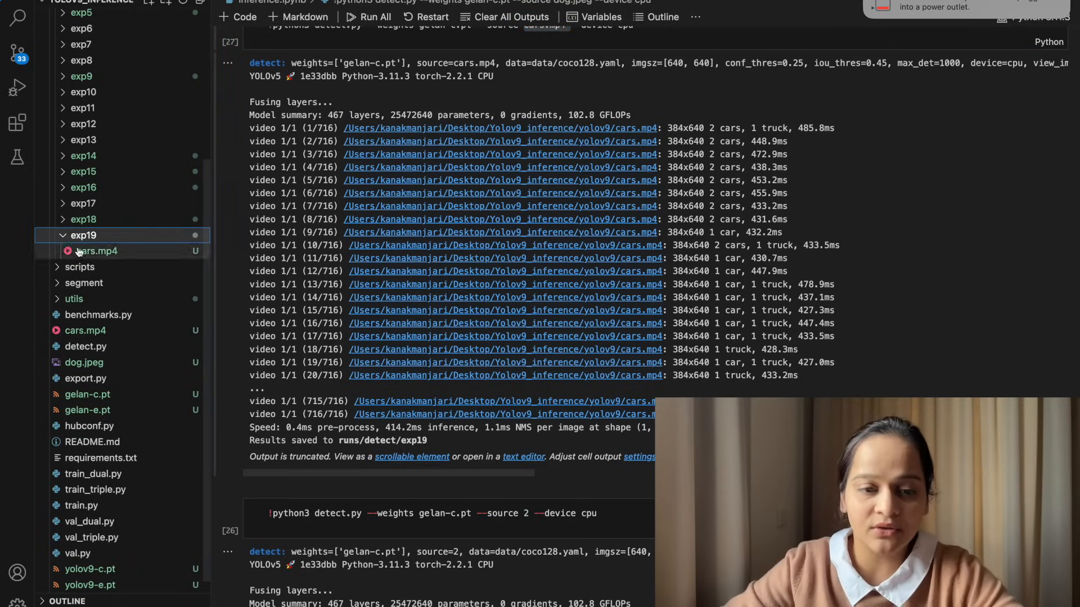
click(96, 251)
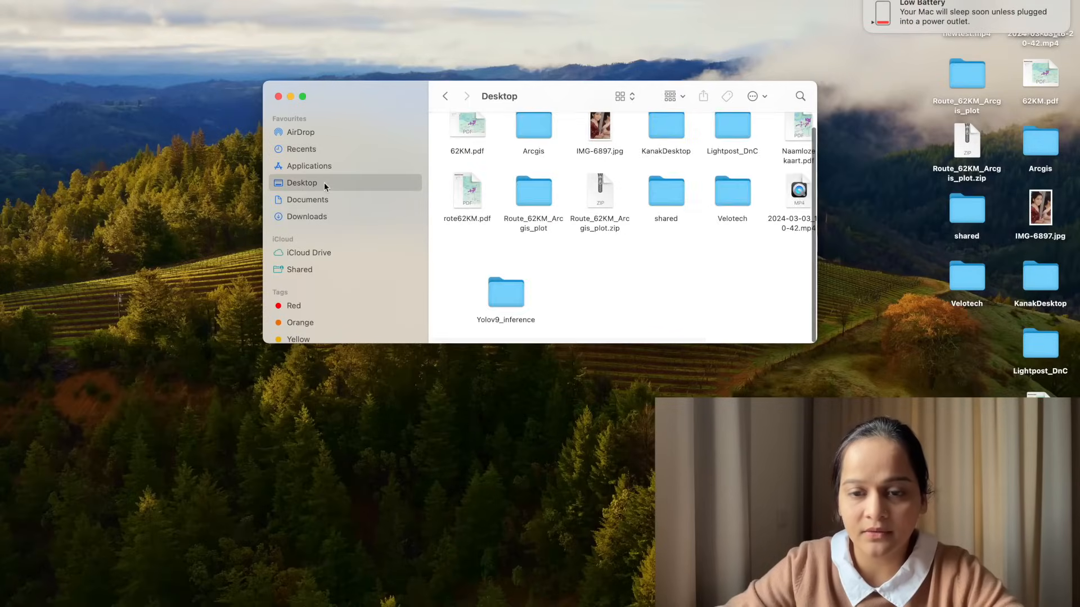
Step: Open Yolov9_inference, then yolov9, then the detect output folder in Finder
double_click(505, 292)
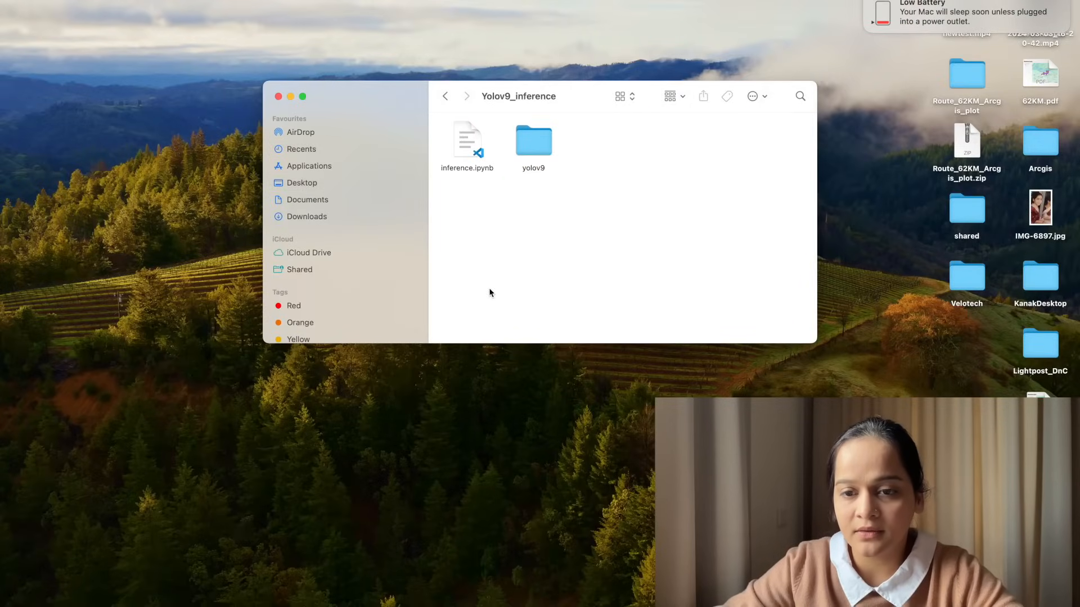
double_click(533, 140)
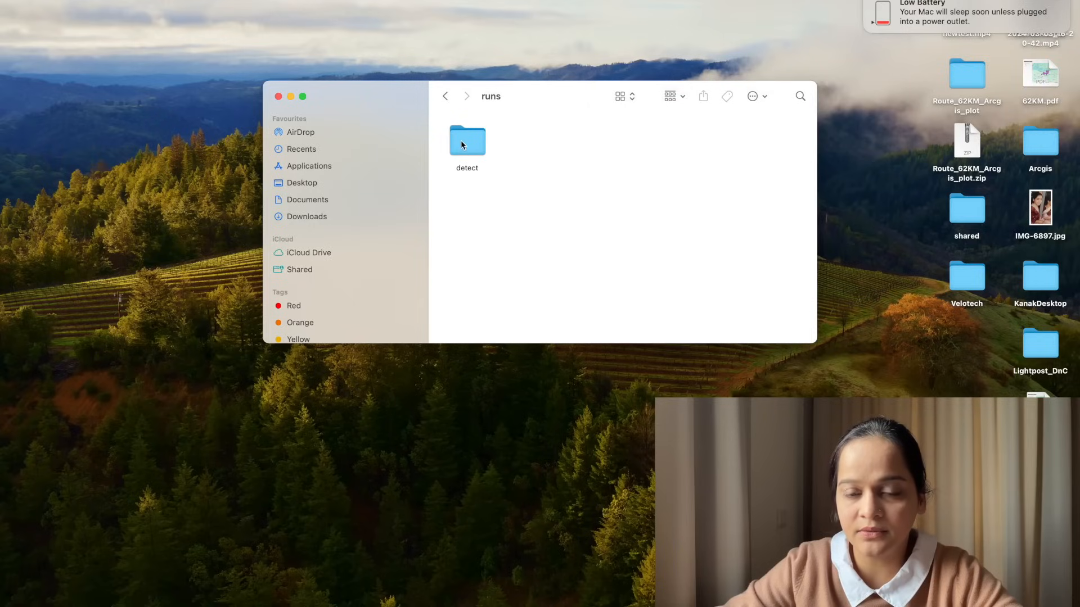
double_click(467, 140)
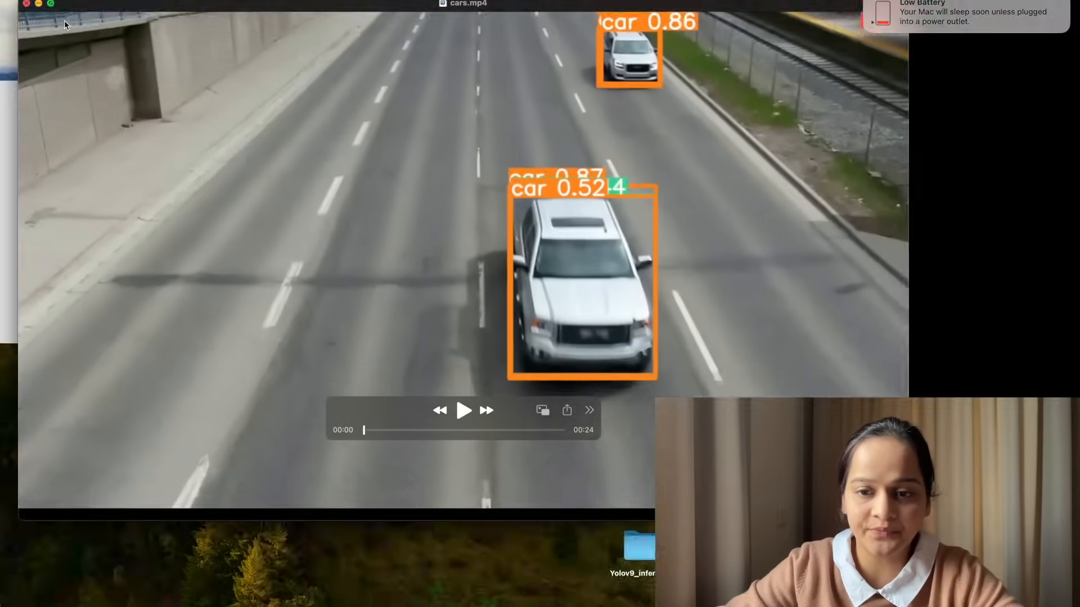
Step: Play the annotated cars.mp4 video in QuickTime Player
click(464, 410)
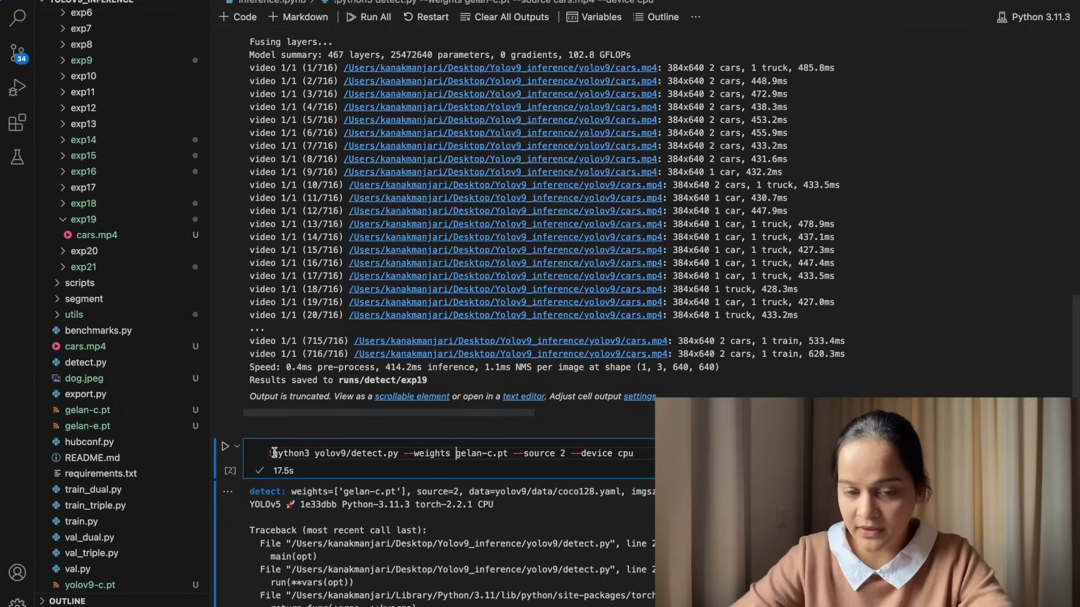
drag(272, 454, 355, 454)
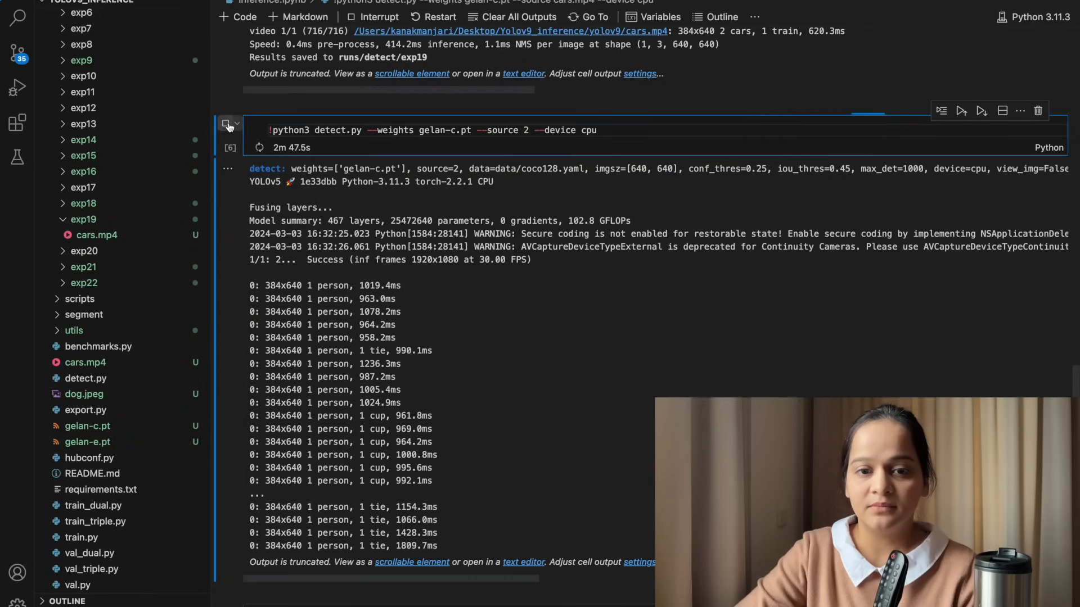
Step: Interrupt the running webcam detect.py cell, ending it with KeyboardInterrupt
click(375, 16)
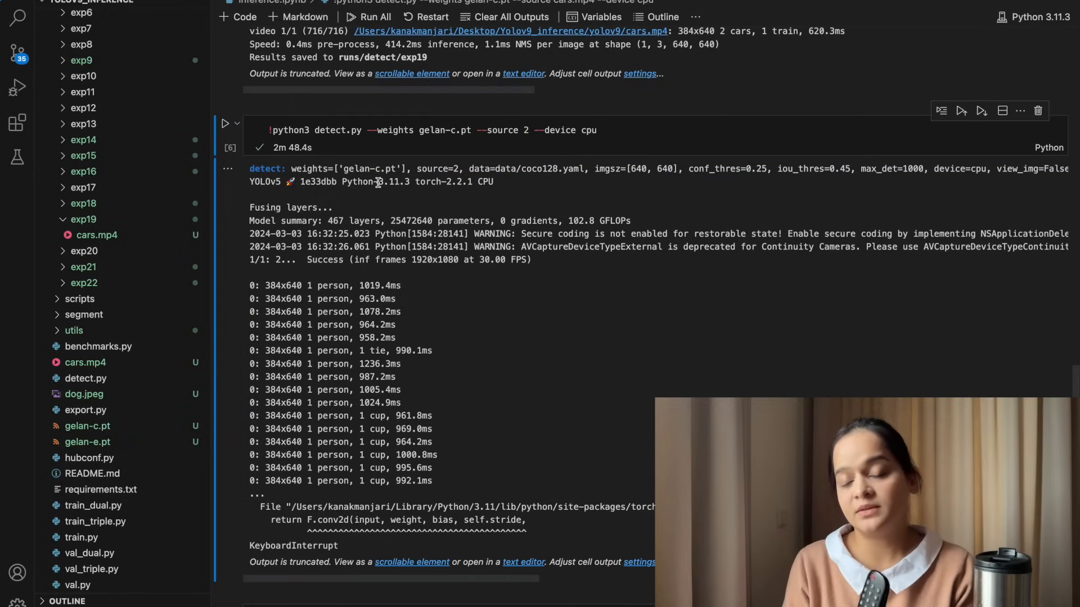